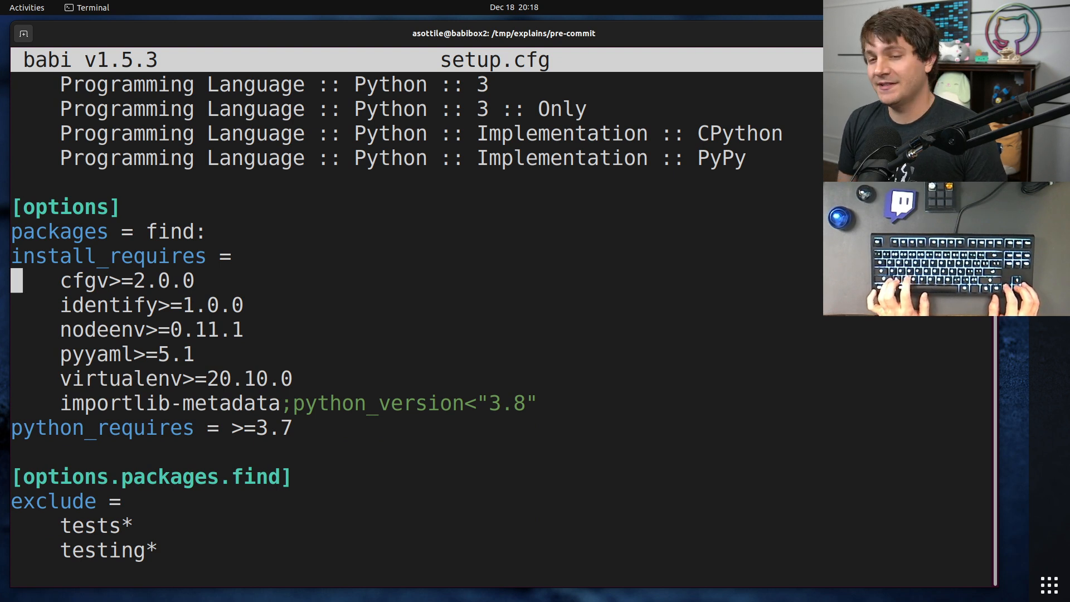
Try a ,!=3.0.0 pin after cfgv>=2.0.0, remove it again, and save setup.cfg
key("Down")
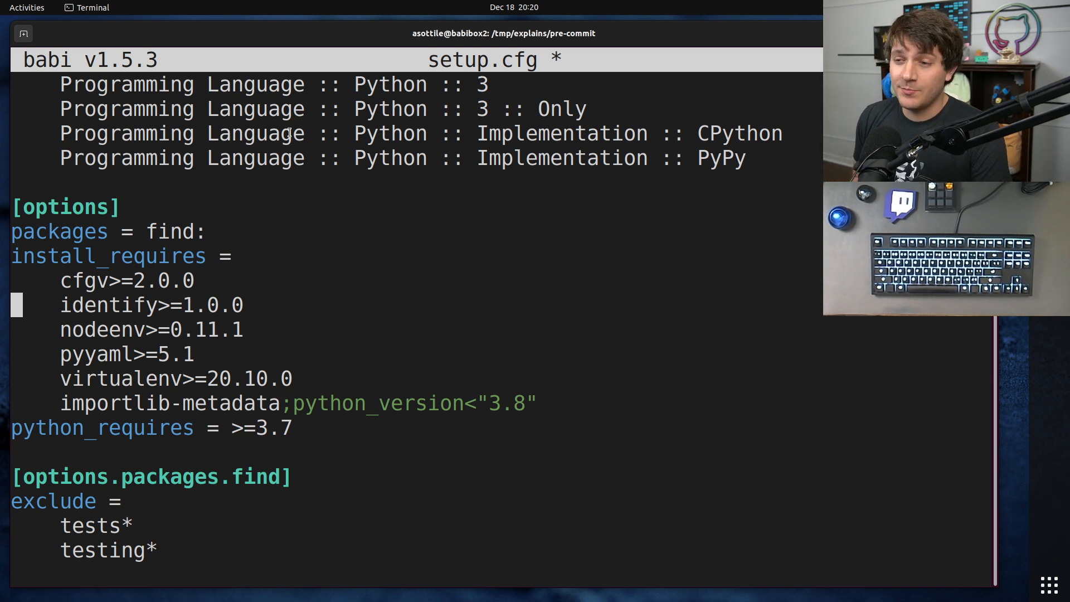
type(",!=3.0.0")
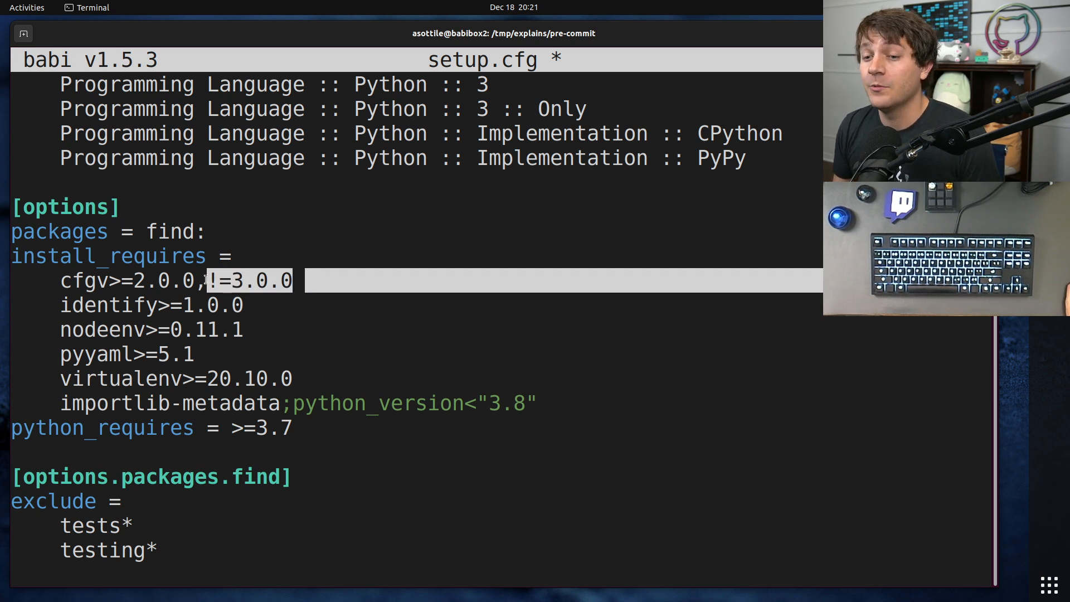
key("ctrl+s")
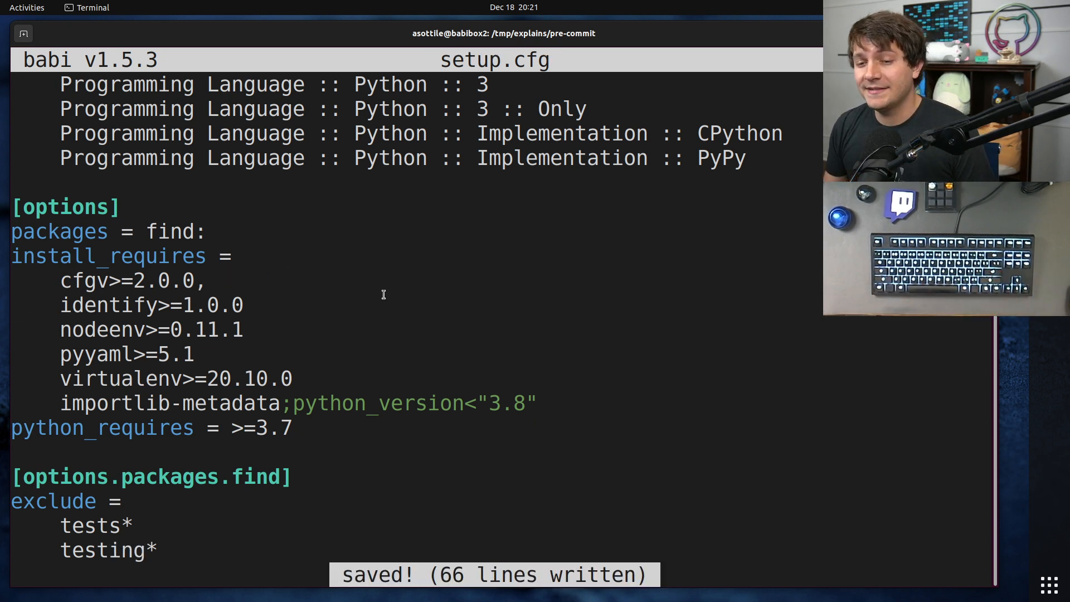
Extend python_requires to >=3.7,<3.12 by adding the <3.12 upper bound
type(",<3.12")
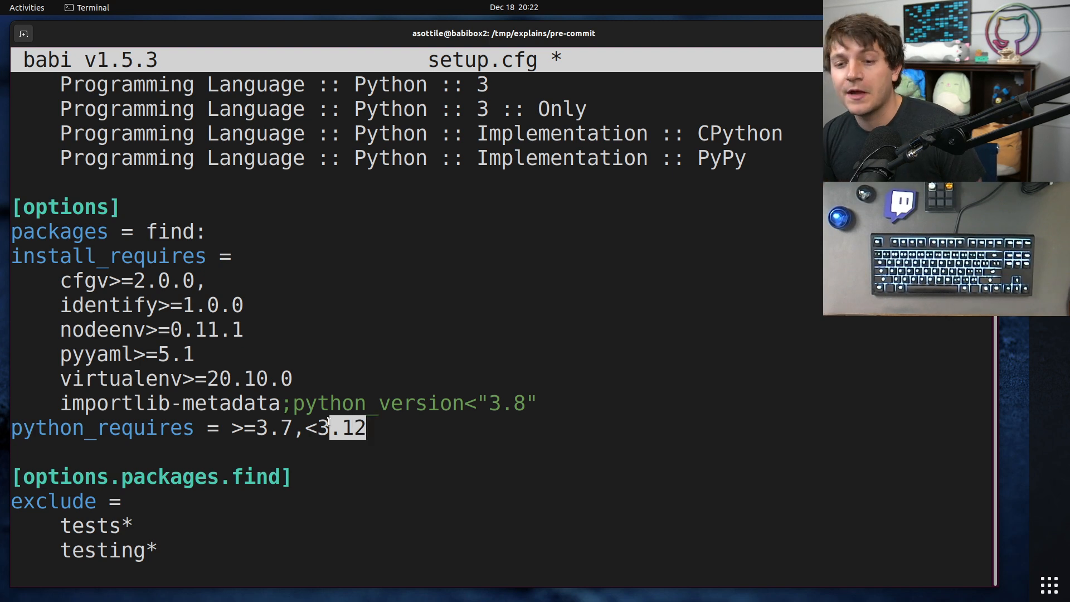